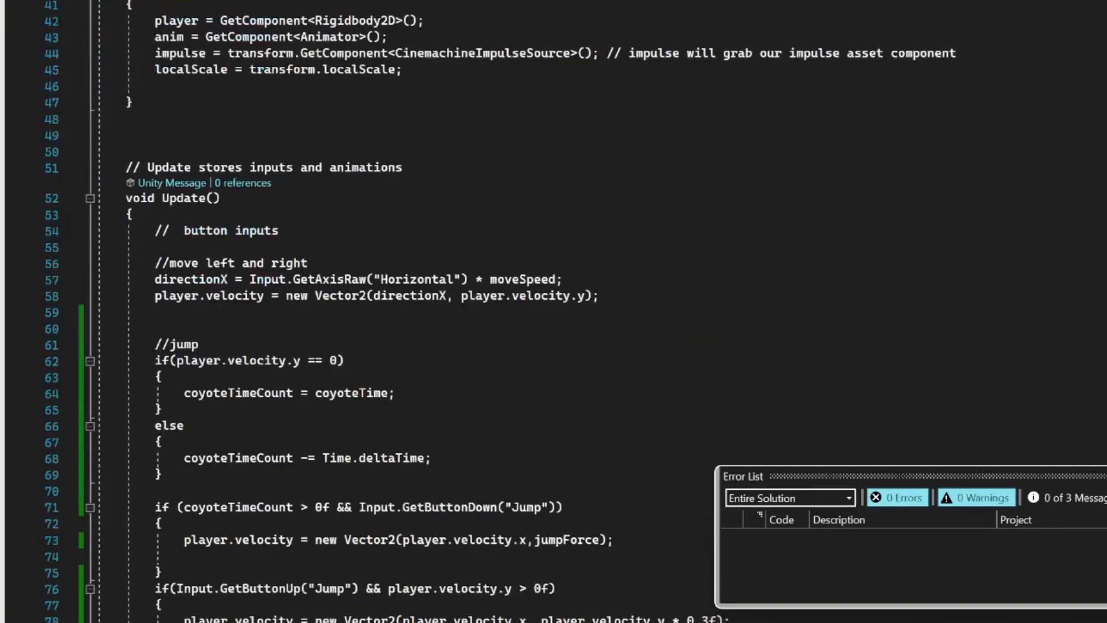
Step: Scroll down and highlight the coyoteTimeCount > 0f jump condition on line 71
{"action": "scroll", "scroll_direction": "down", "scroll_amount": 3}
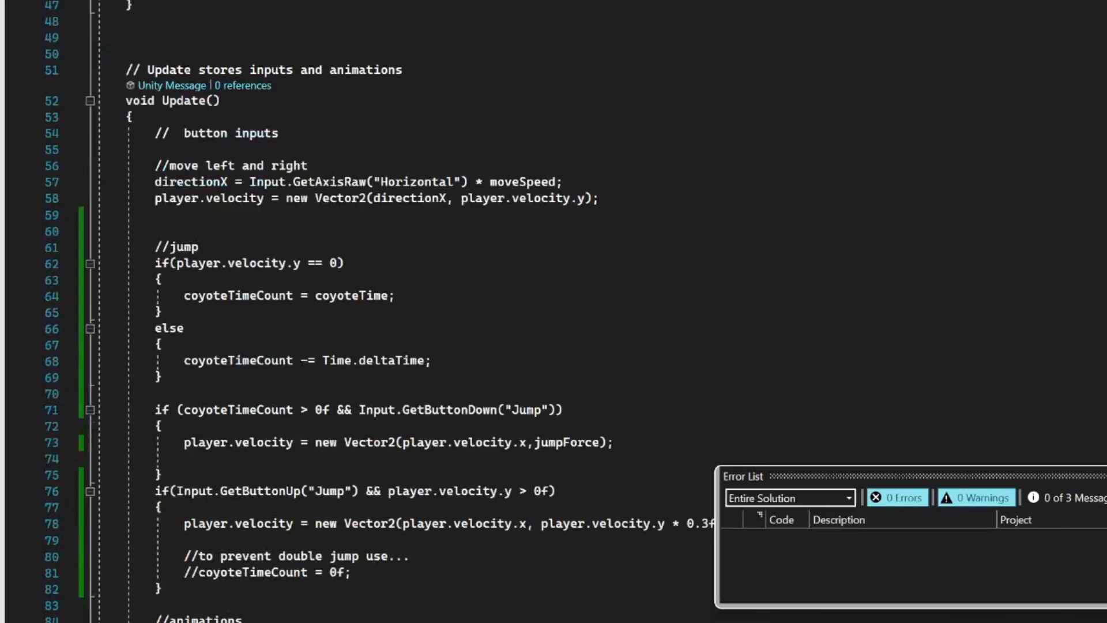
{"action": "left_click_drag", "start_coordinate": [151, 247], "coordinate": [160, 377]}
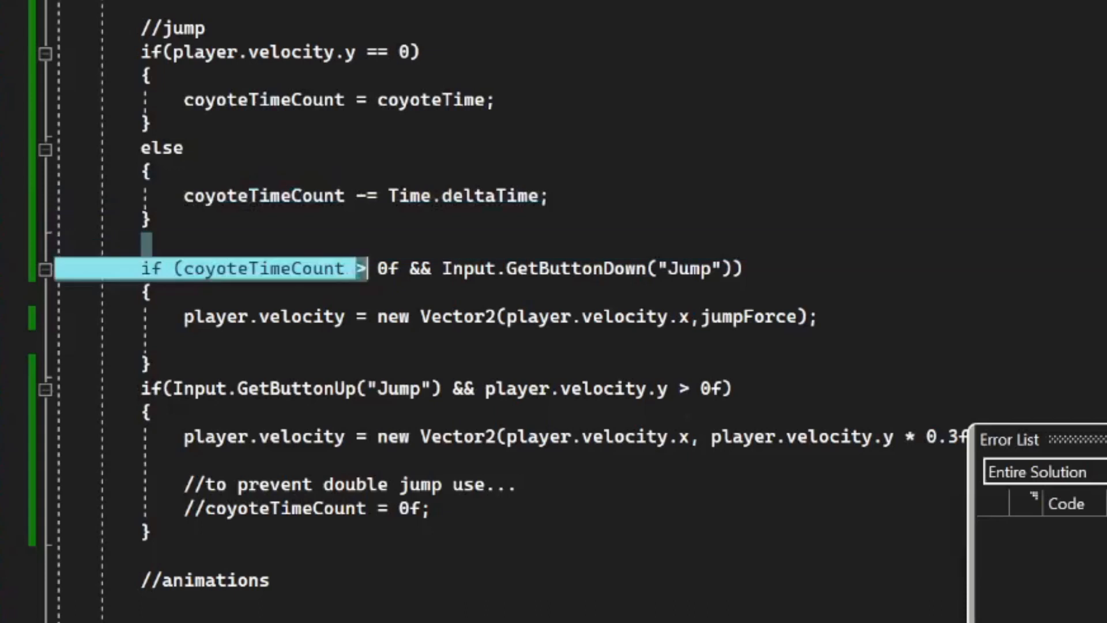
{"action": "mouse_move", "coordinate": [384, 267]}
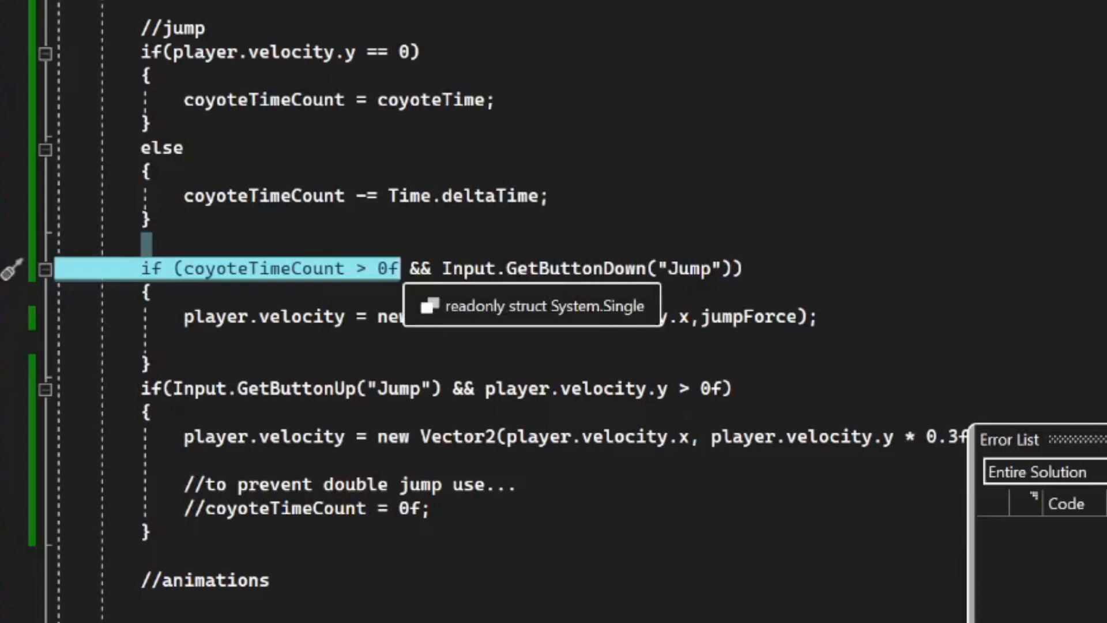
{"action": "mouse_move", "coordinate": [1045, 578]}
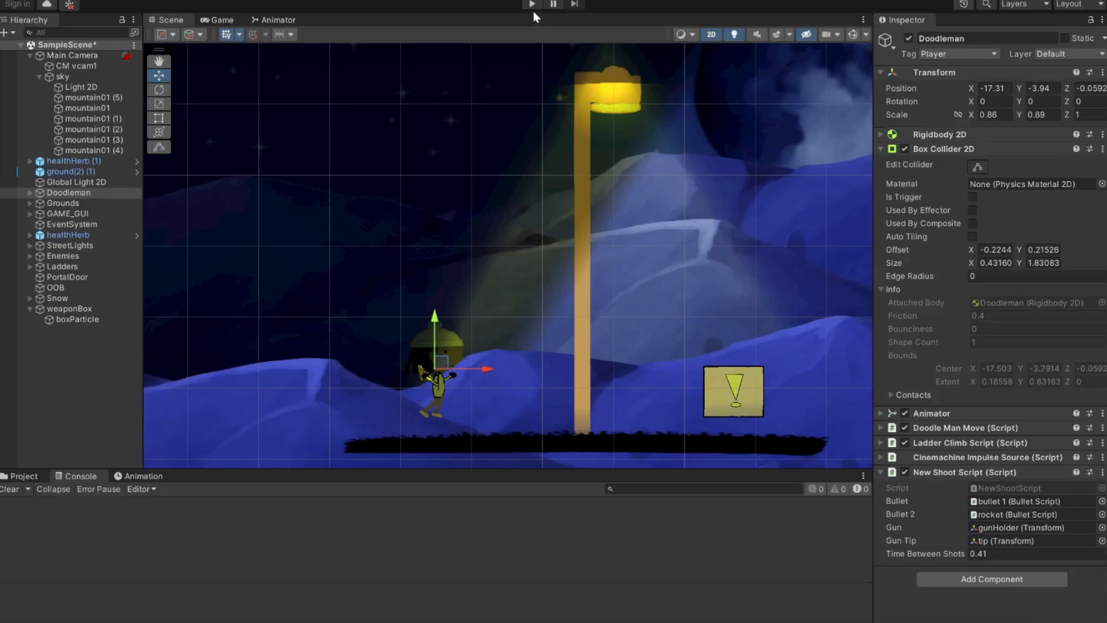
{"action": "left_click", "coordinate": [531, 5]}
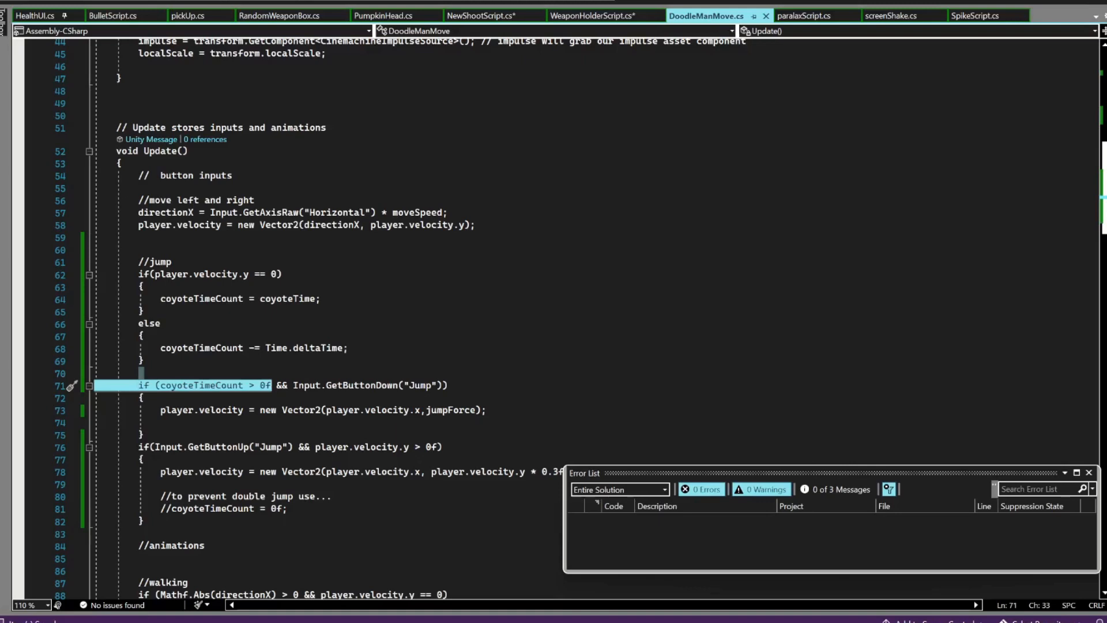
Step: Scroll the script, then switch to Unity to enter Play mode for the Doodleman game
{"action": "scroll", "scroll_direction": "down", "scroll_amount": 3}
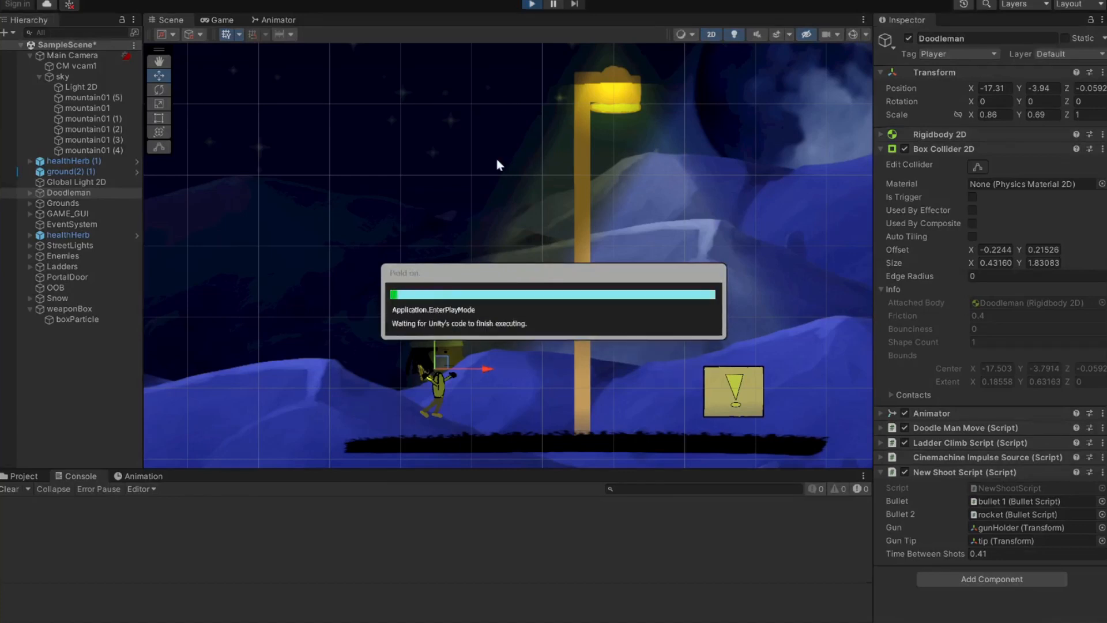
{"action": "left_click", "coordinate": [532, 5]}
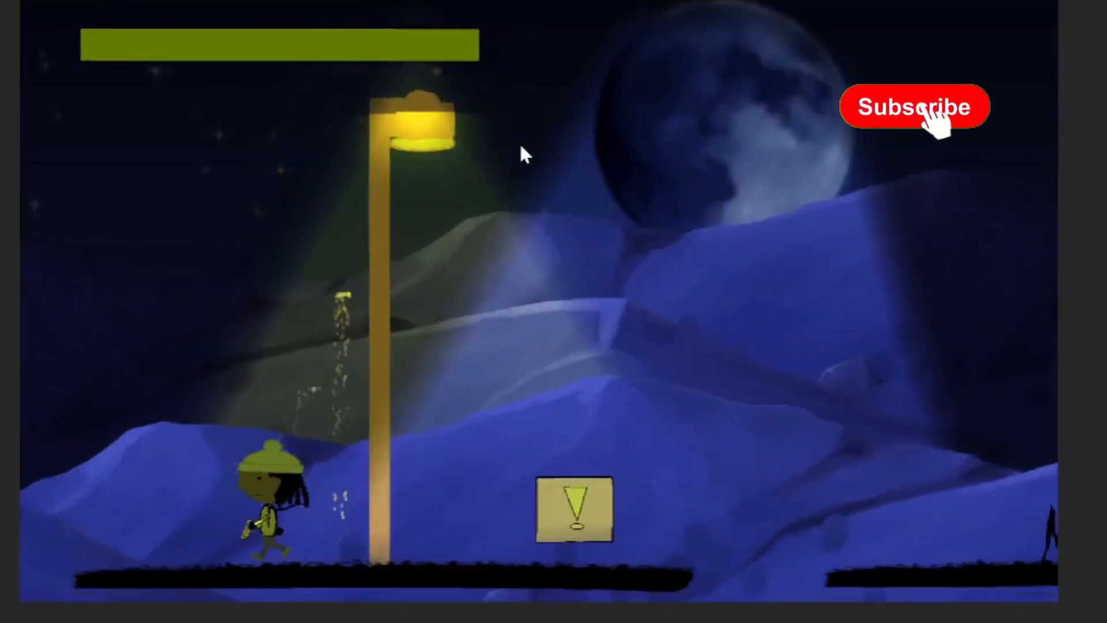
Step: Make Doodleman jump in the Game view to test variable-height and coyote-time jumping
{"action": "left_click", "coordinate": [914, 106]}
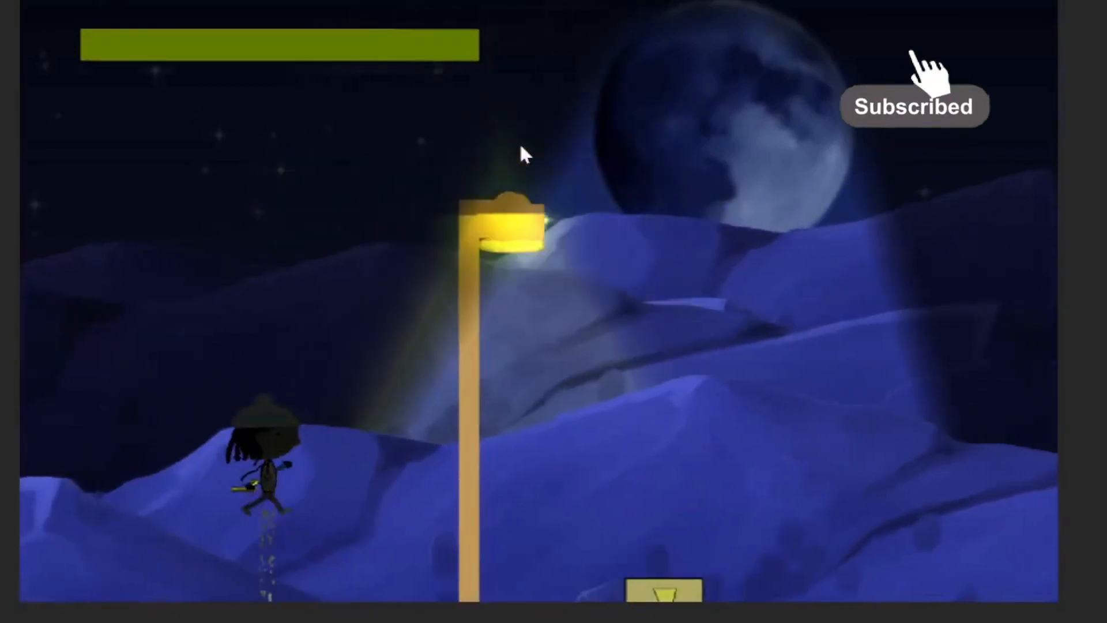
{"action": "left_click", "coordinate": [915, 42]}
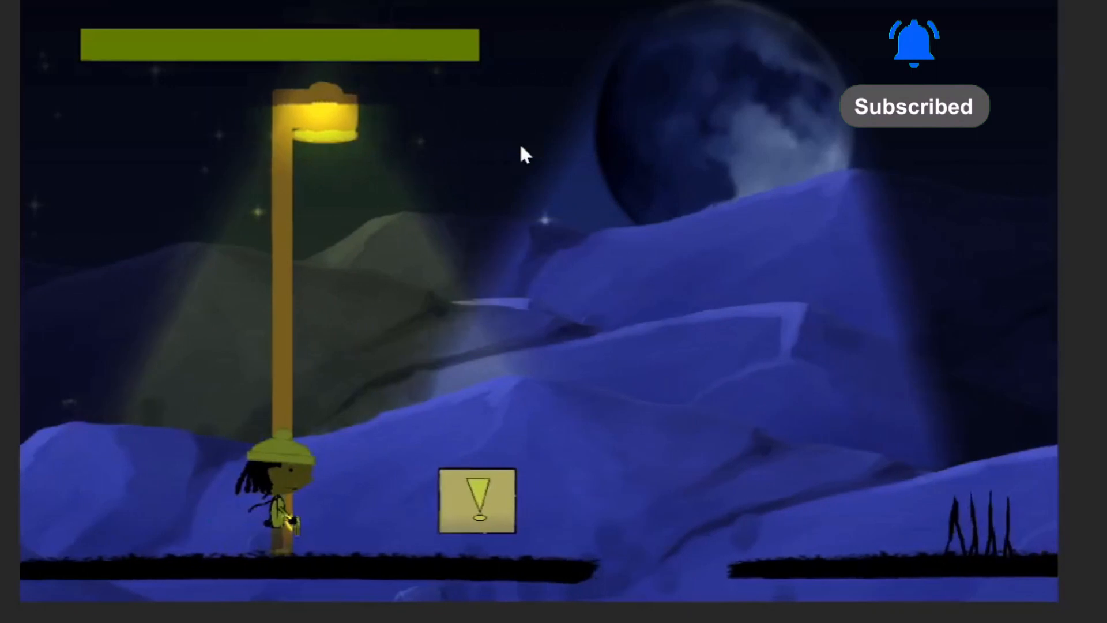